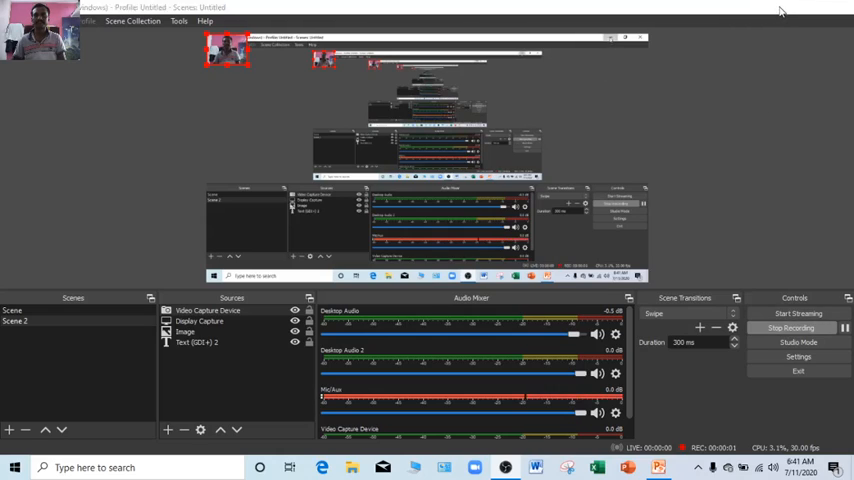
Step: Start the OBS recording of the Display Capture and webcam scene, then switch away
click(658, 467)
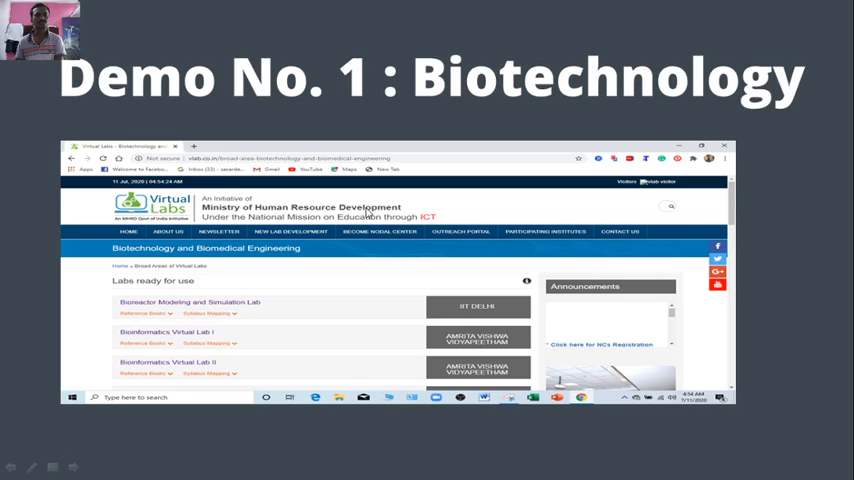
mouse_move(285, 227)
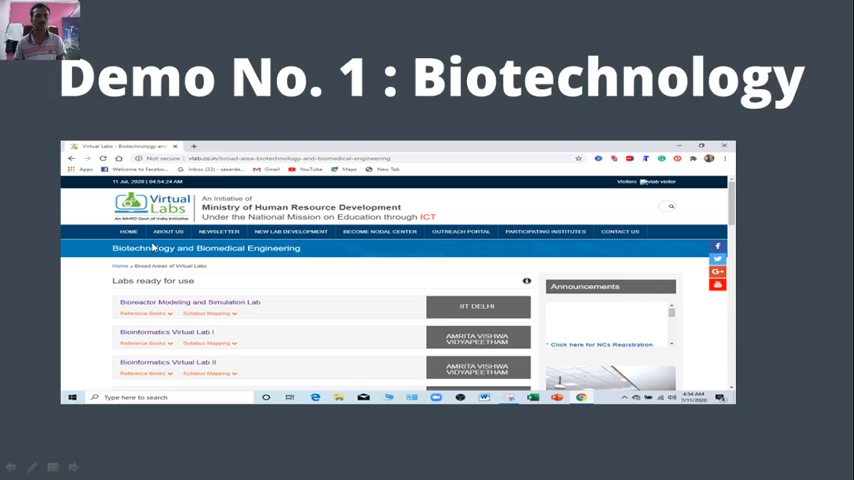
mouse_move(240, 242)
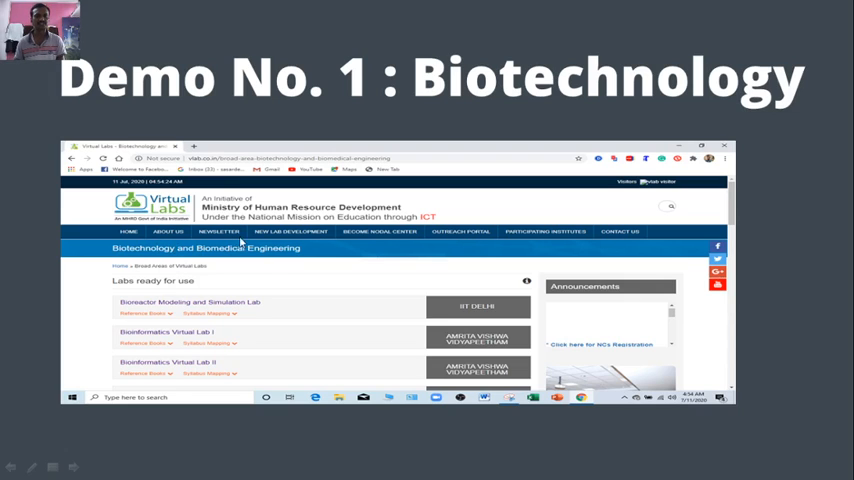
mouse_move(334, 247)
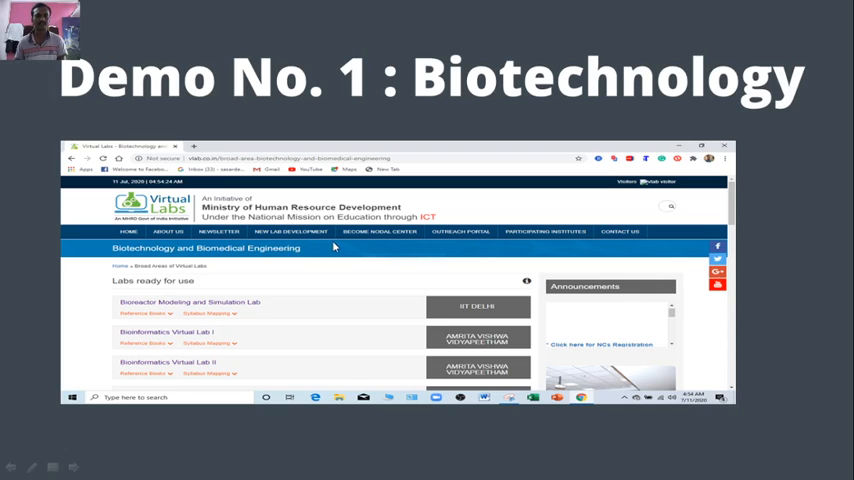
mouse_move(410, 248)
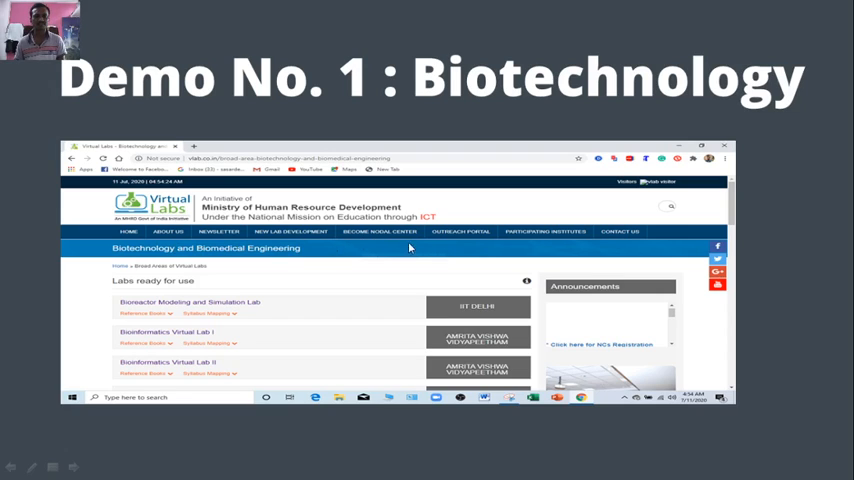
mouse_move(338, 258)
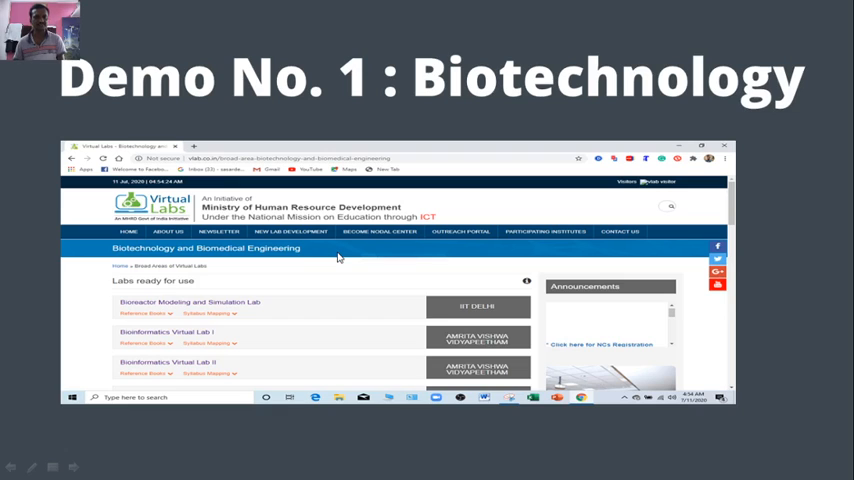
mouse_move(262, 248)
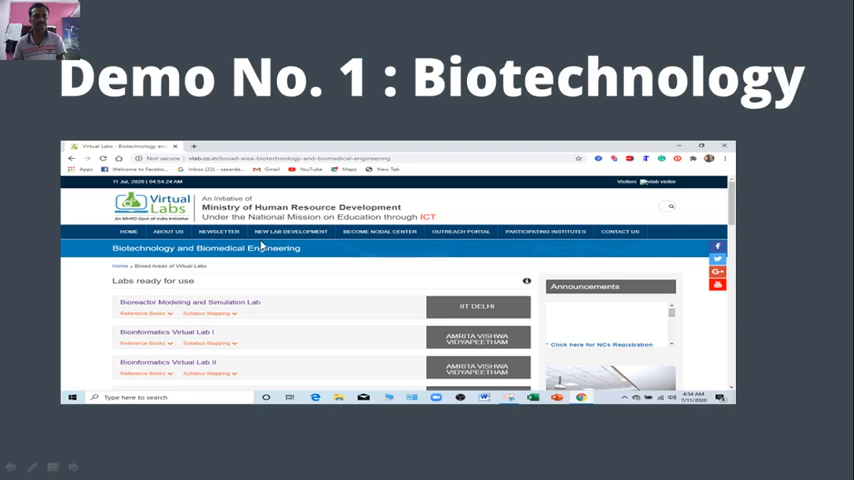
mouse_move(198, 275)
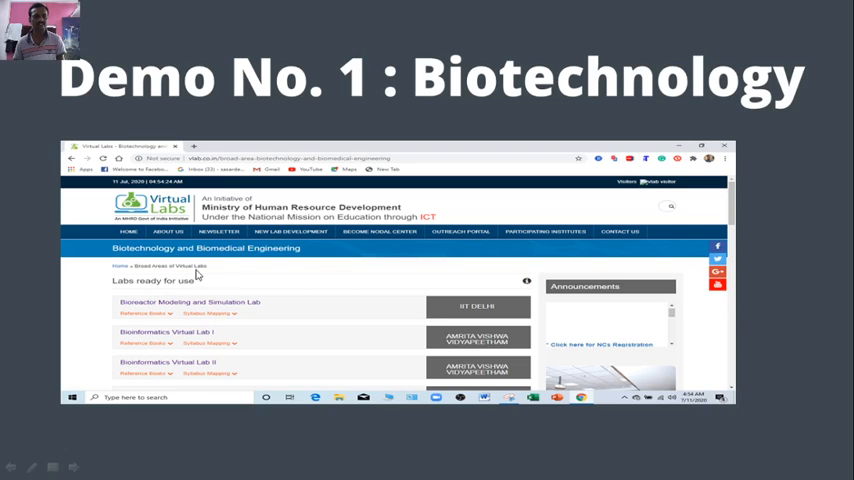
mouse_move(255, 298)
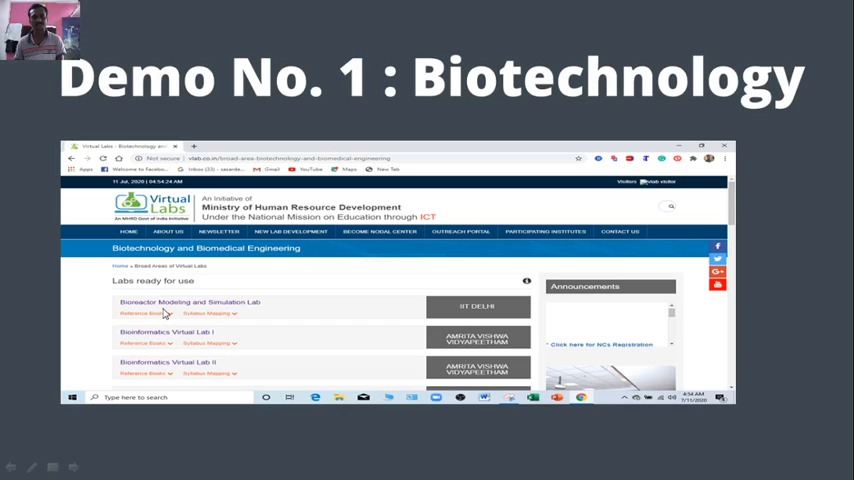
Step: Advance from the Biotechnology labs list to the Bioreactor Modeling and Simulation Lab slide
click(175, 302)
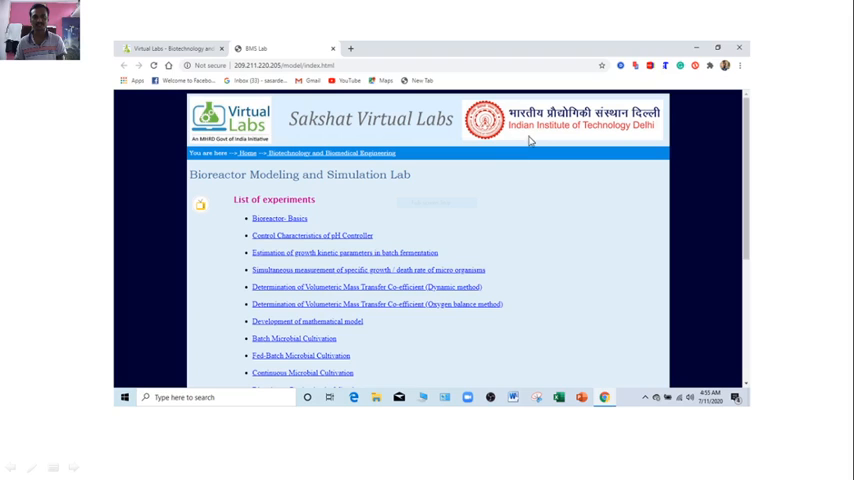
mouse_move(591, 129)
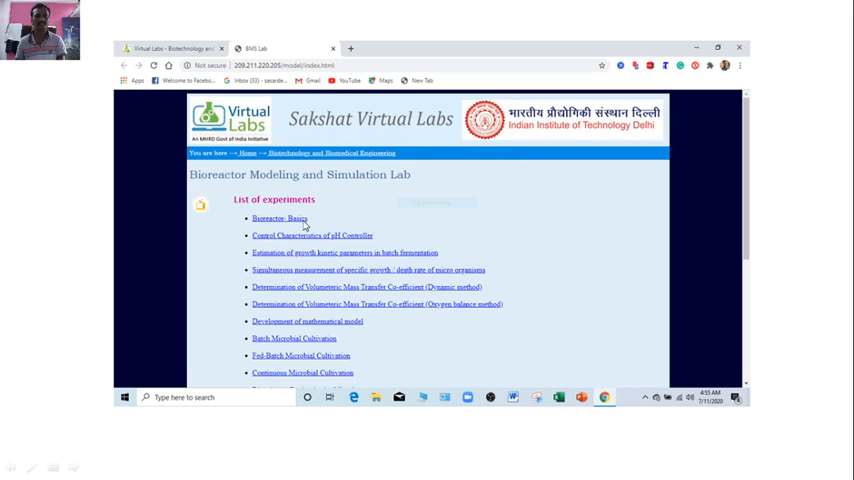
mouse_move(292, 290)
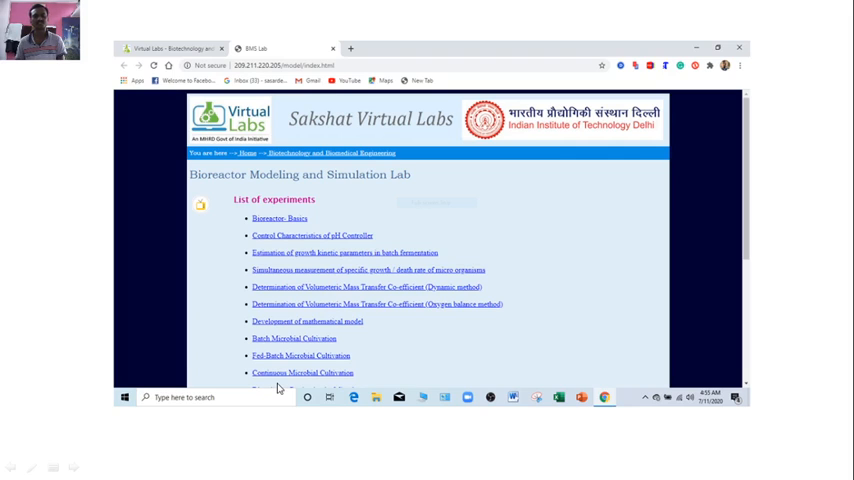
mouse_move(272, 230)
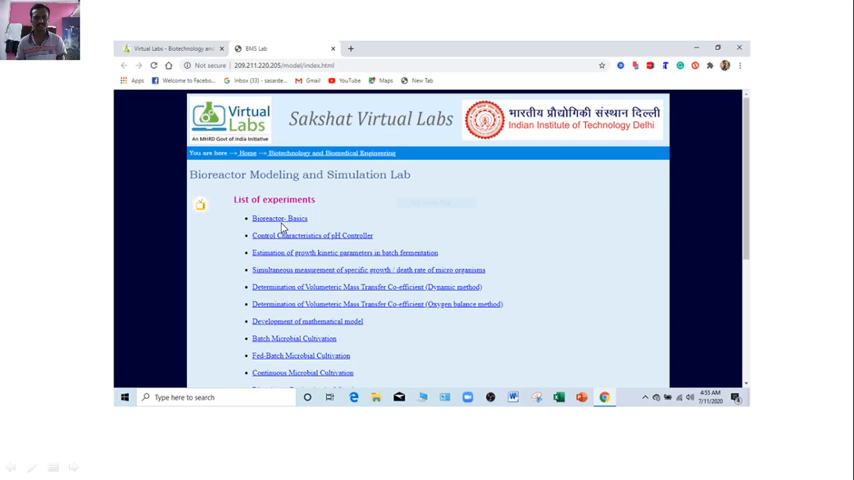
Step: Advance from the Bioreactor lab experiments list to the Bioreactor- Basics experiment slide
click(280, 218)
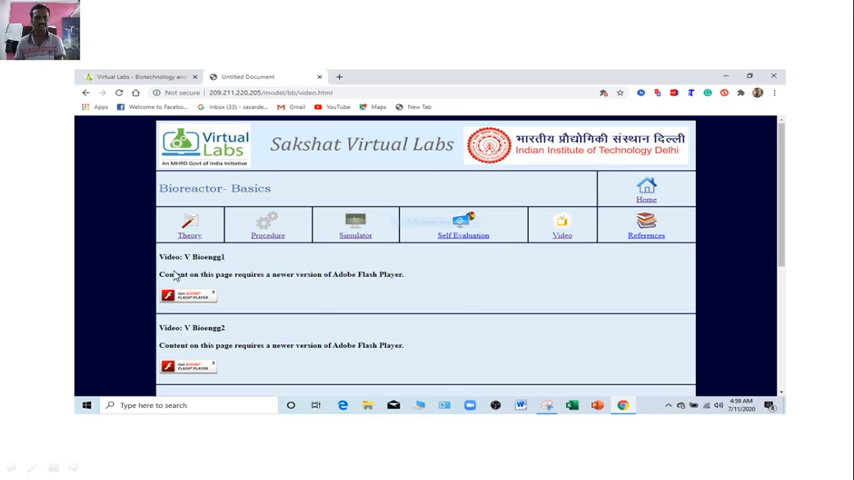
mouse_move(198, 303)
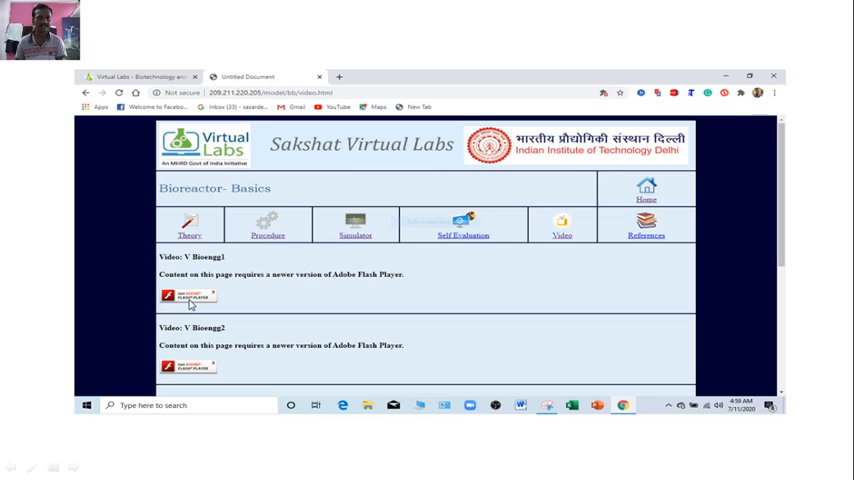
mouse_move(196, 306)
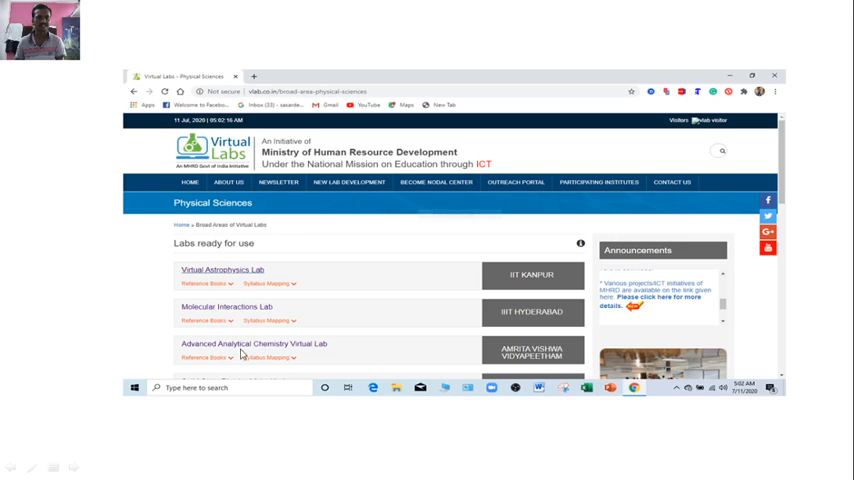
mouse_move(332, 355)
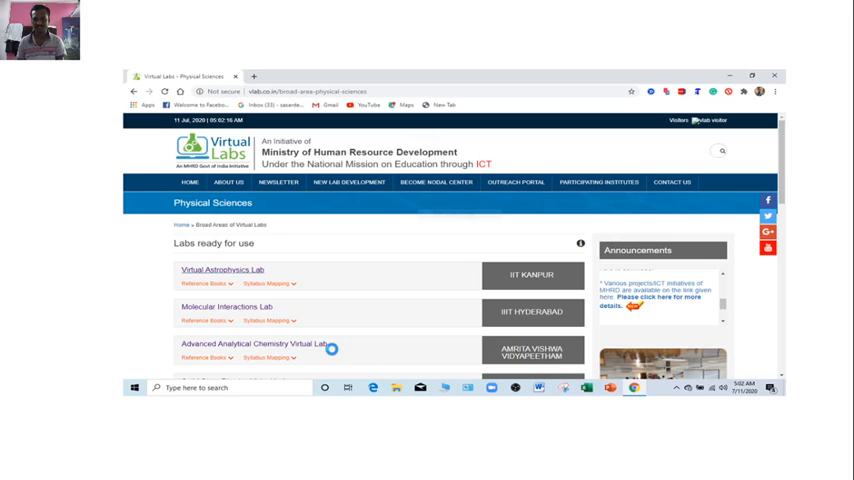
Step: Advance from the Physical Sciences labs slide to the Virtual Astrophysics Lab Objective page
click(221, 269)
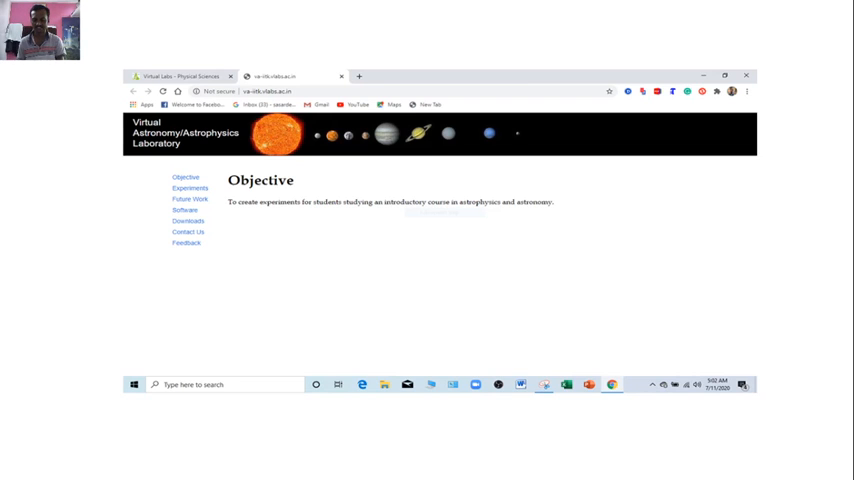
Step: Advance through the astronomy lab's Experiment 1 slide to its night-sky star map image
click(190, 189)
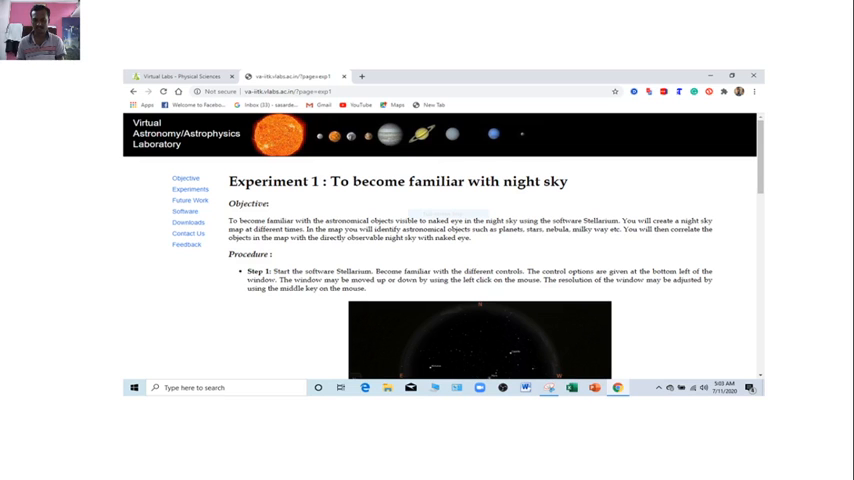
click(478, 340)
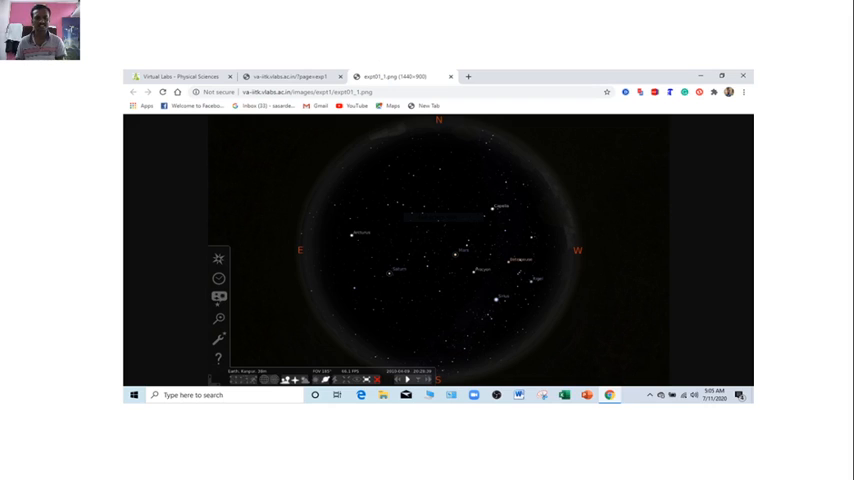
mouse_move(399, 297)
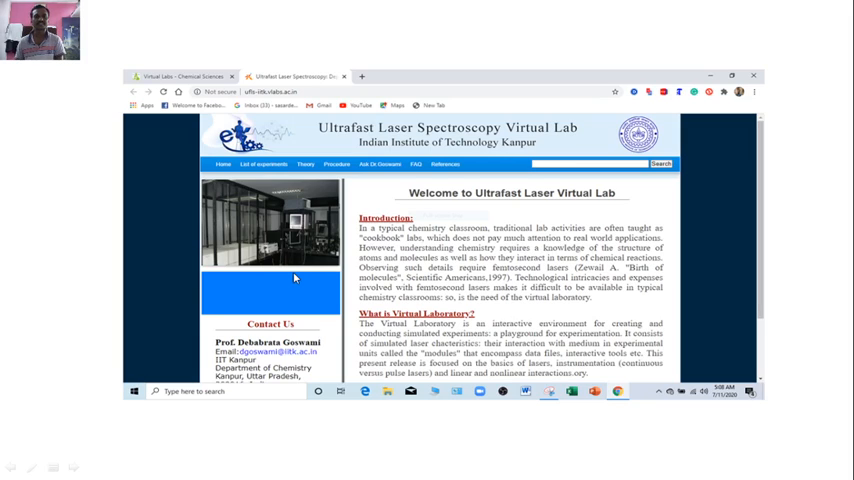
mouse_move(322, 141)
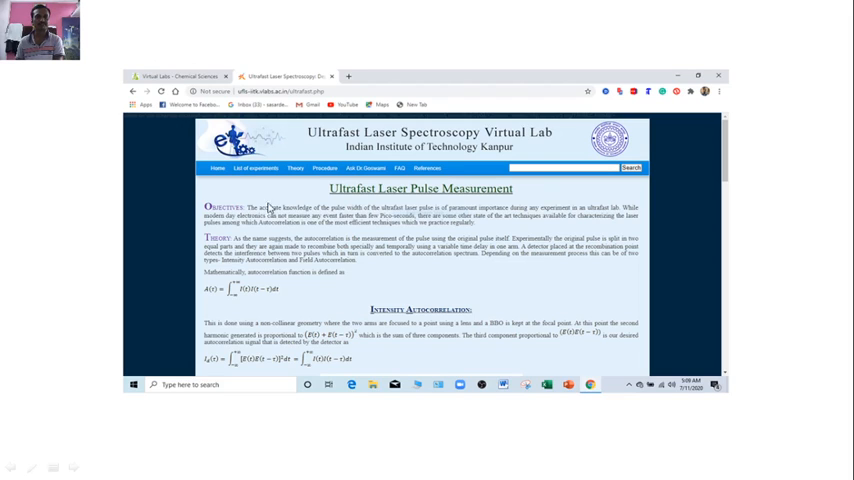
mouse_move(213, 178)
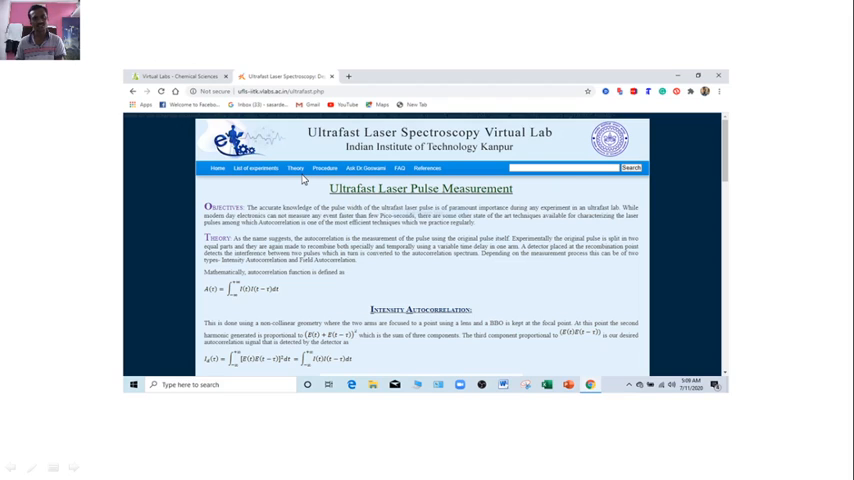
mouse_move(322, 170)
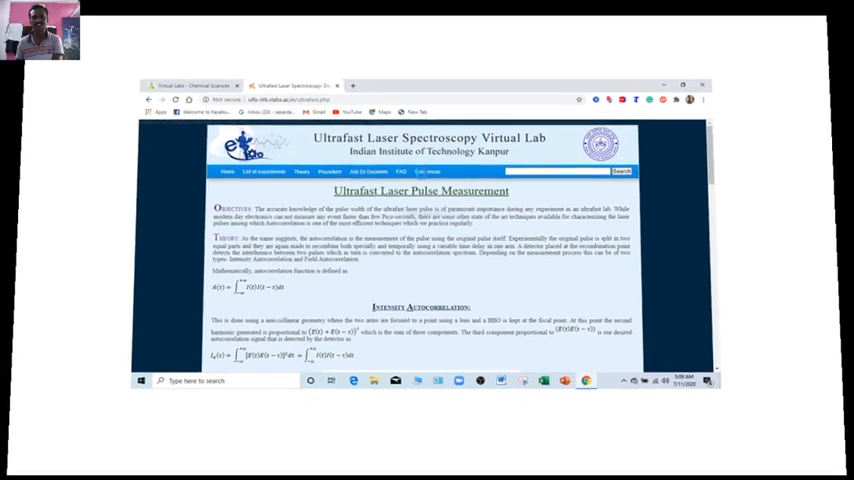
Step: Advance from the Ultrafast Laser Pulse Measurement slide to the quantum processes theory slide
click(305, 165)
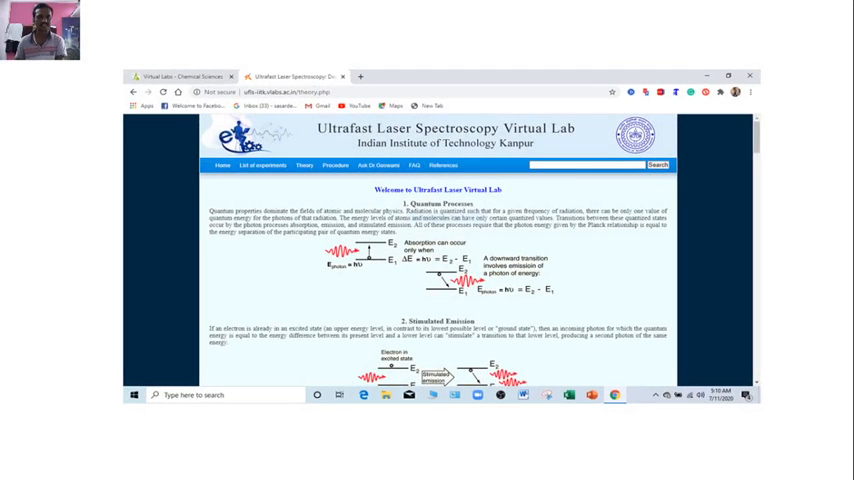